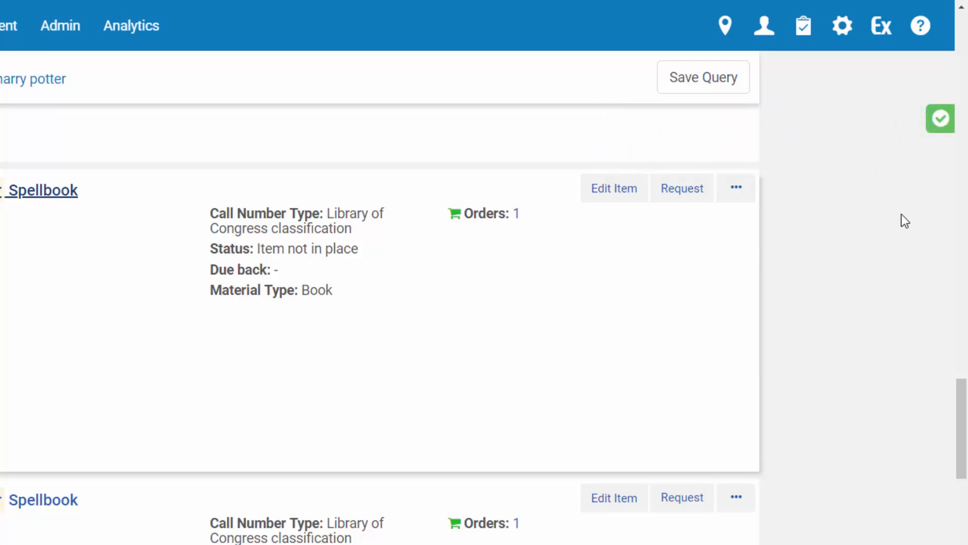
mouse_move(940, 119)
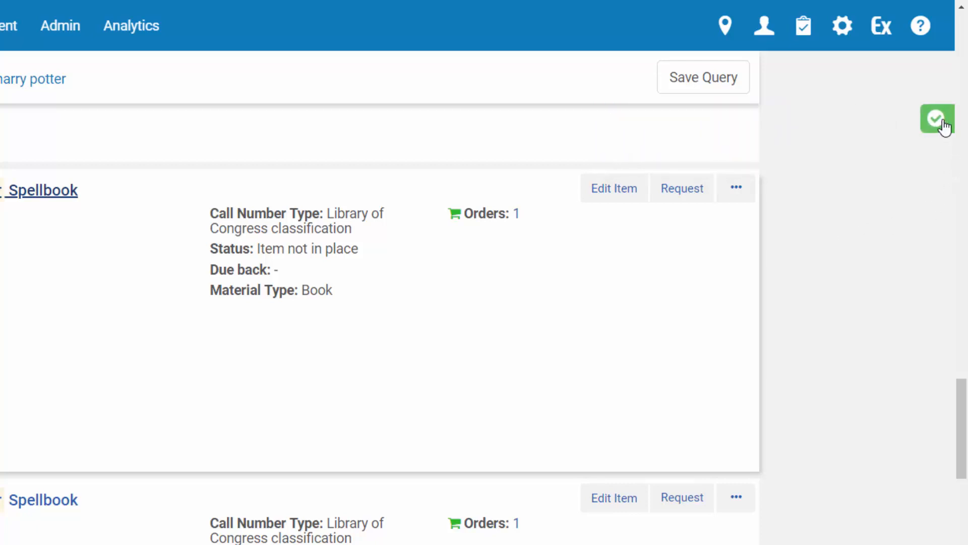
Expand the minimized green success notification on the Spellbook search results.
click(936, 119)
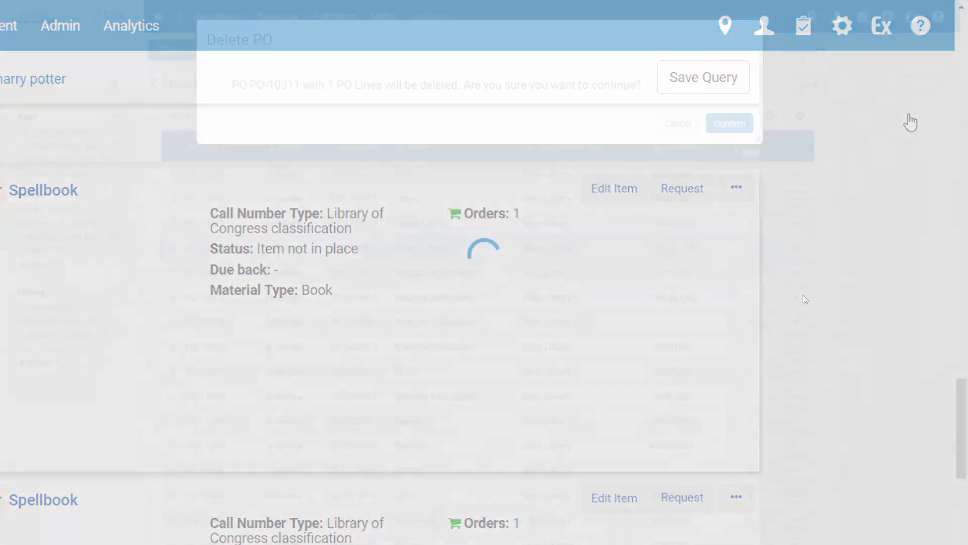
Follow the process id link to the Monitor Jobs history of Delete PO jobs.
click(729, 123)
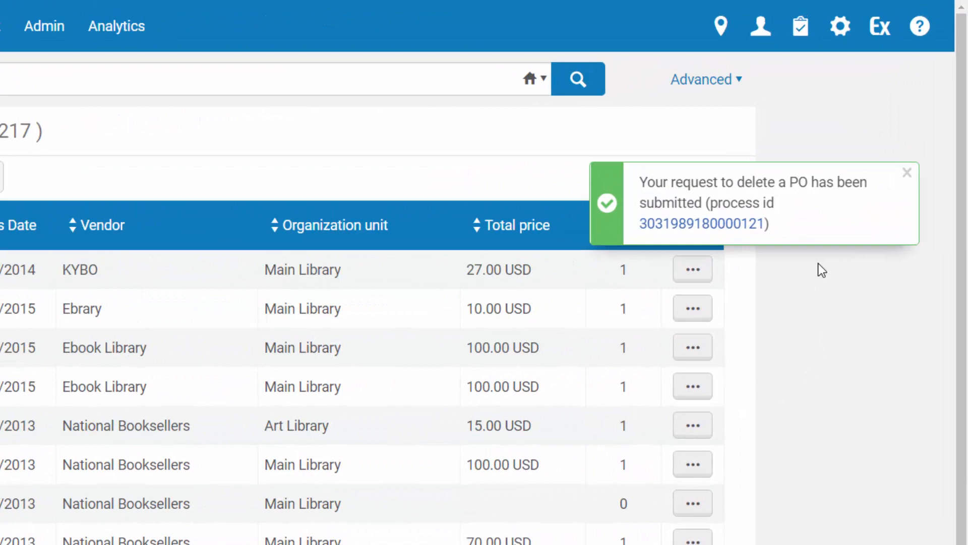
mouse_move(803, 222)
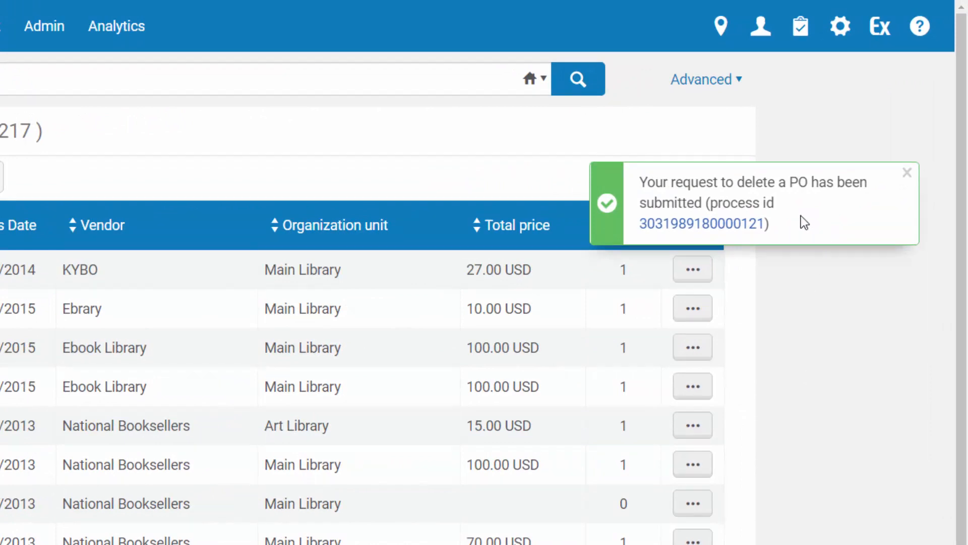
mouse_move(803, 208)
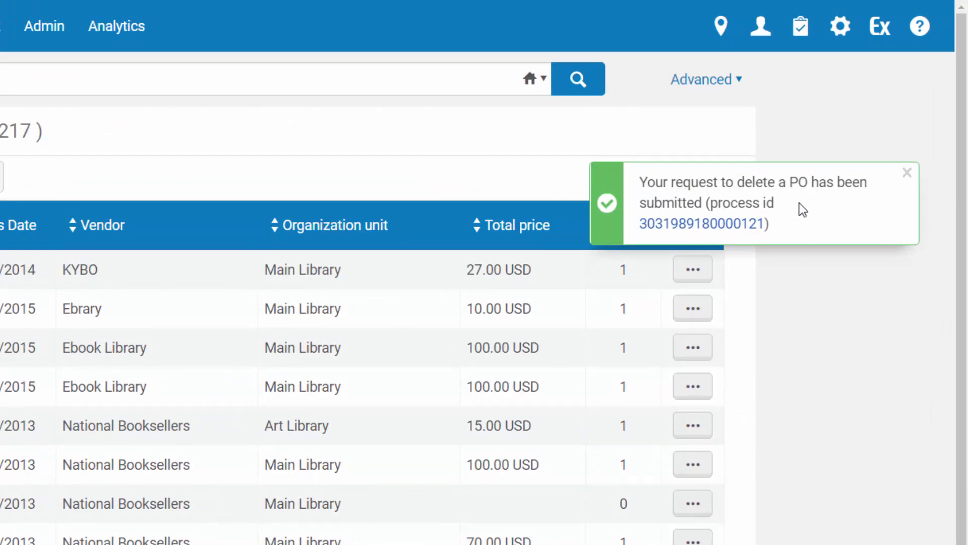
mouse_move(741, 242)
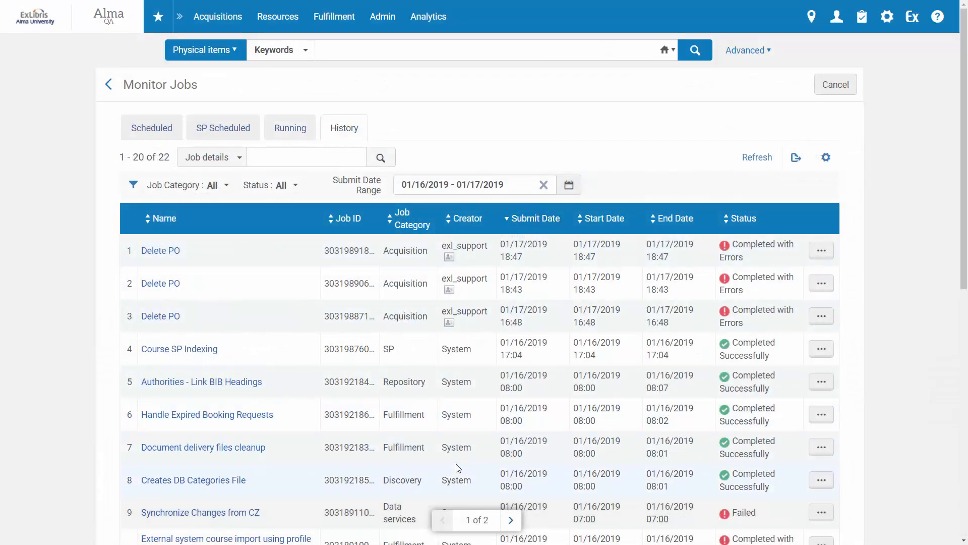
Submit the Encyclopedia Judaica PO line with required fields blank, triggering mandatory-field errors.
click(821, 85)
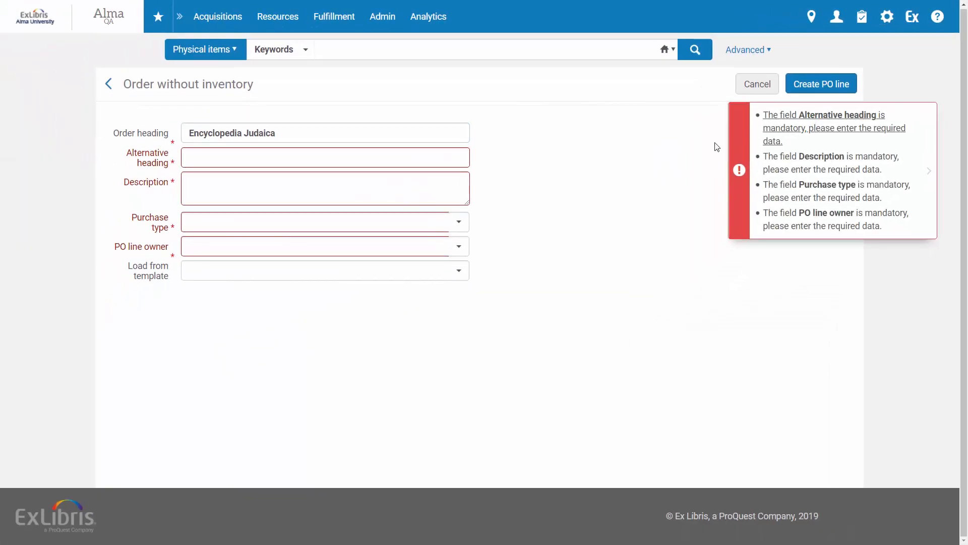
Go to Acquisitions > Receive, which reports no Acquisition Department selected.
click(323, 158)
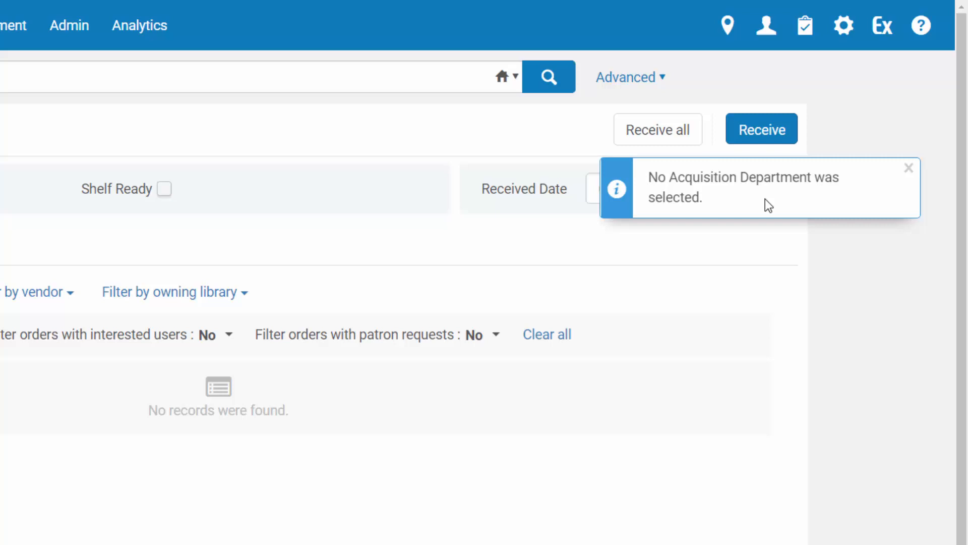
Choose Main Library - Acquisitions Department as current location and save the physical item.
click(727, 26)
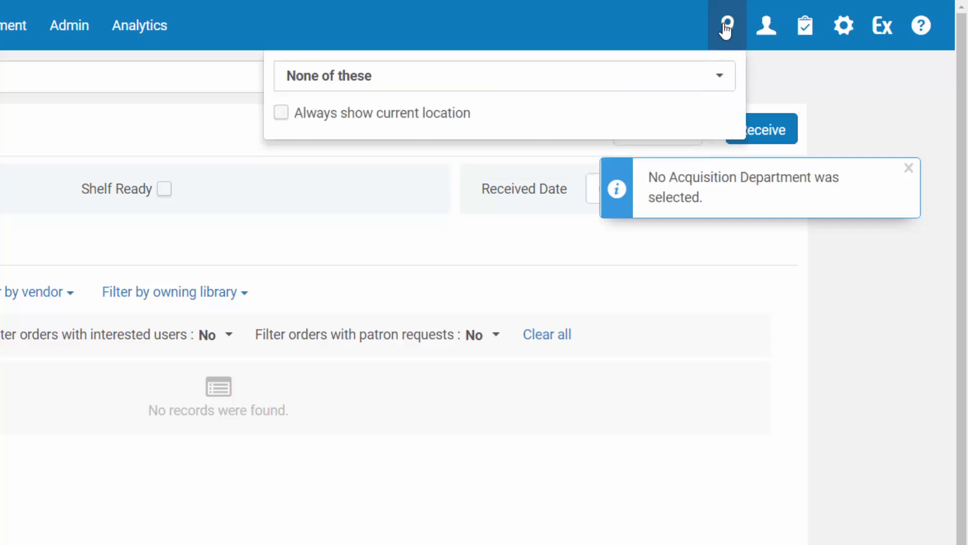
click(501, 76)
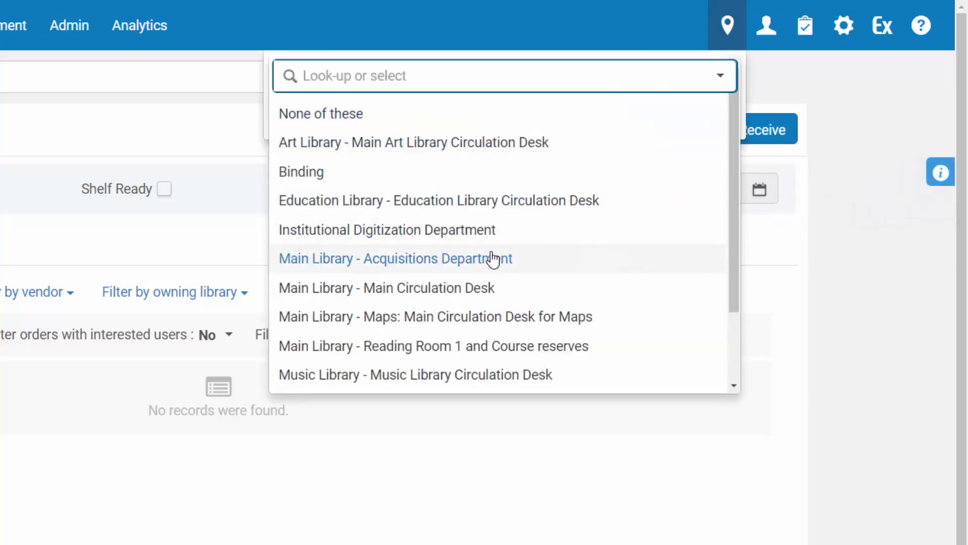
click(394, 258)
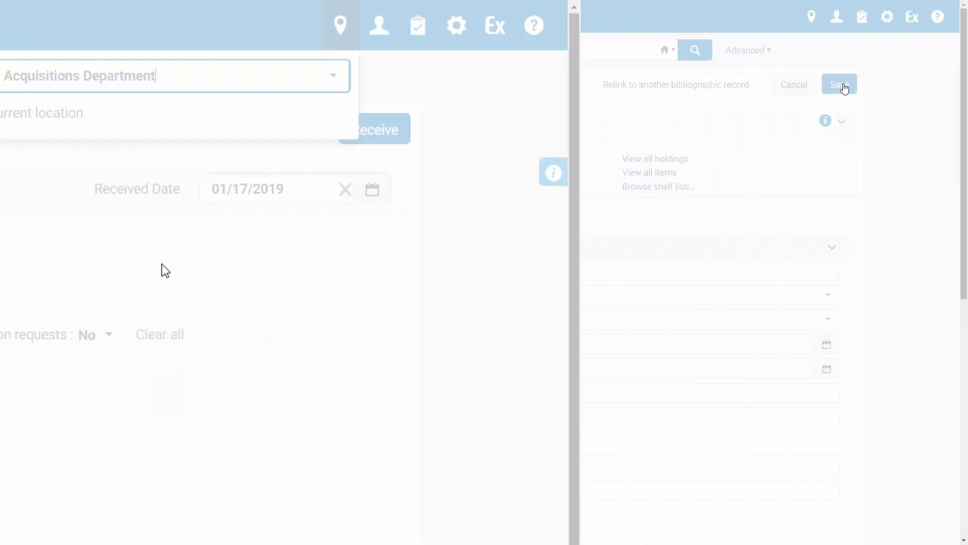
click(839, 83)
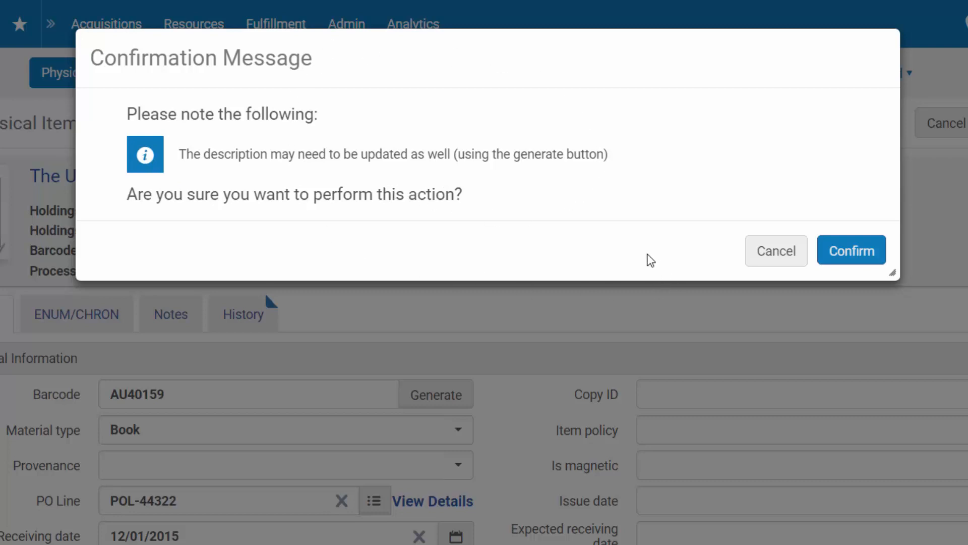
mouse_move(576, 219)
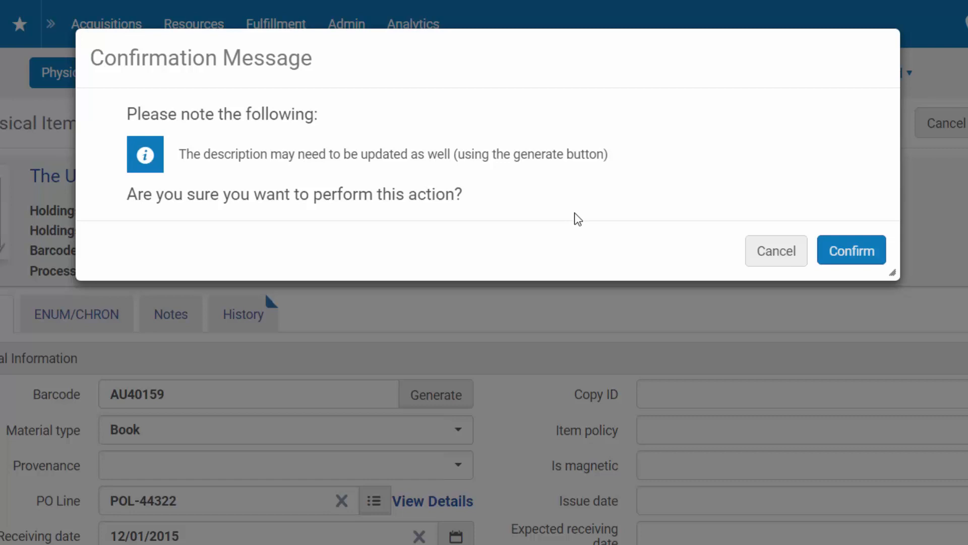